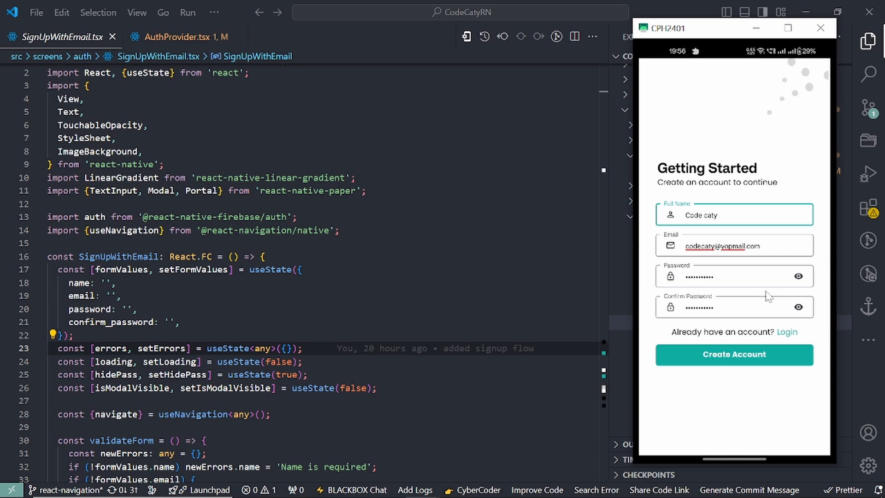
{"action": "mouse_move", "coordinate": [758, 269]}
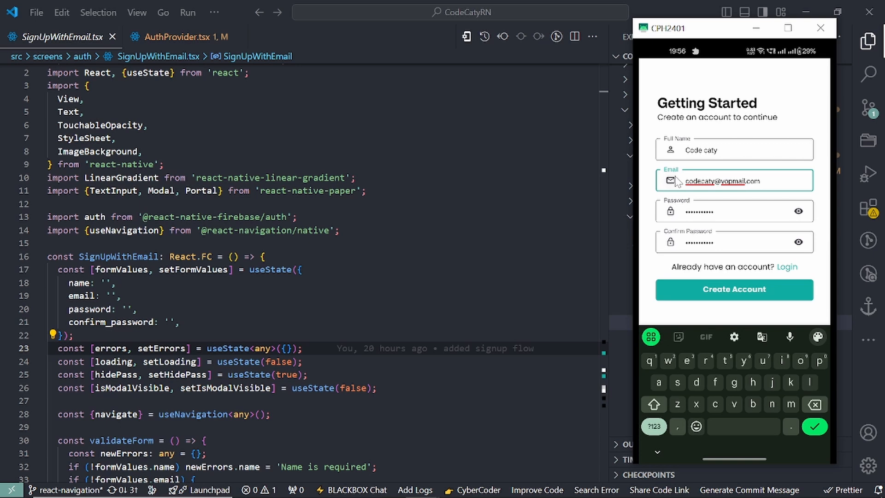
{"action": "mouse_move", "coordinate": [749, 129]}
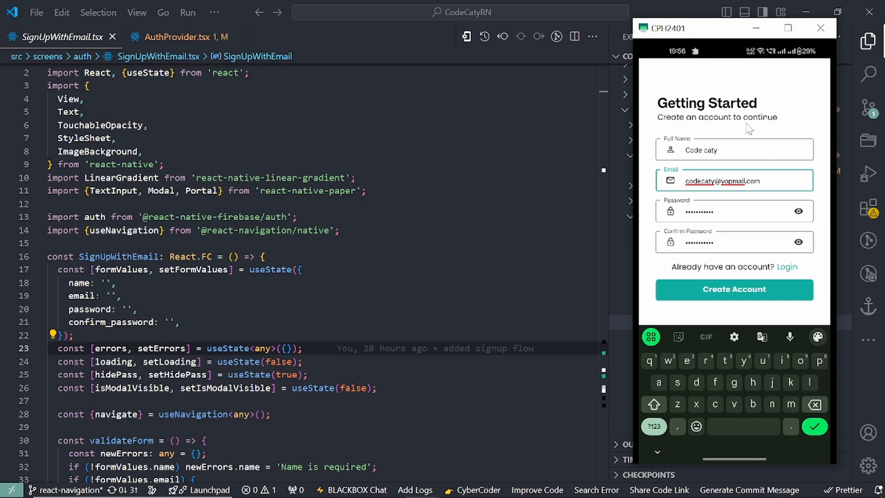
{"action": "left_click", "coordinate": [734, 289]}
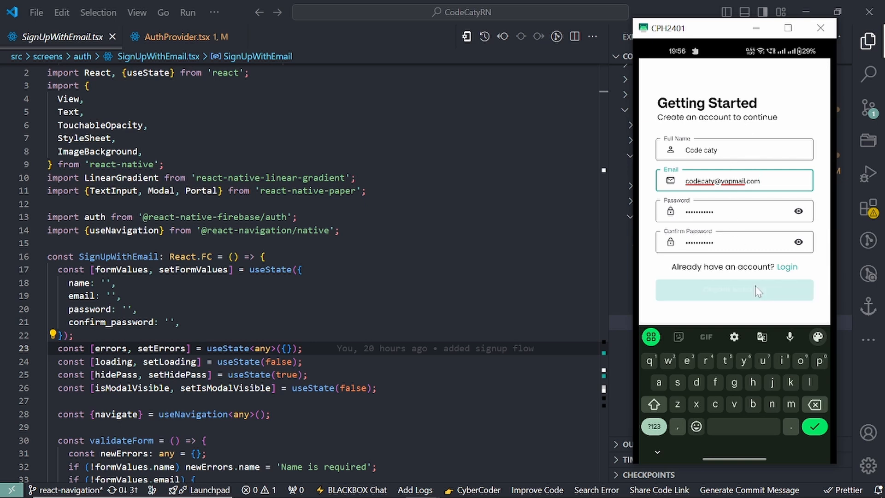
{"action": "left_click", "coordinate": [734, 291]}
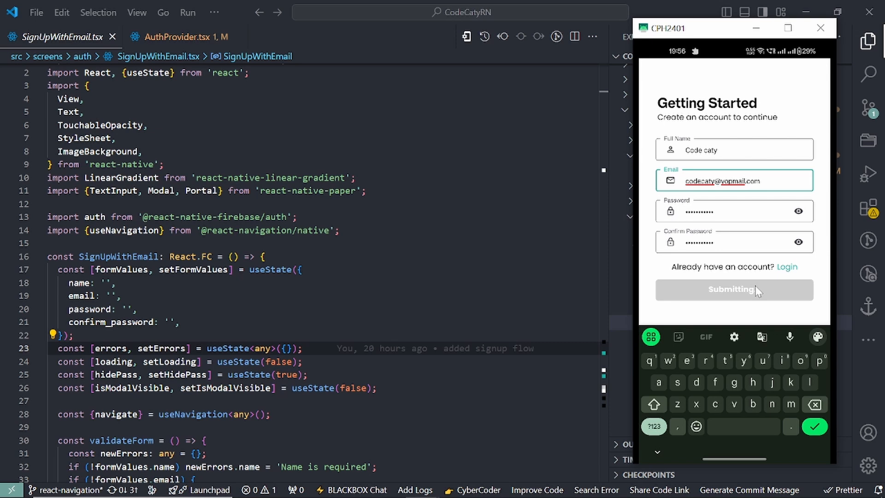
{"action": "left_click", "coordinate": [733, 289]}
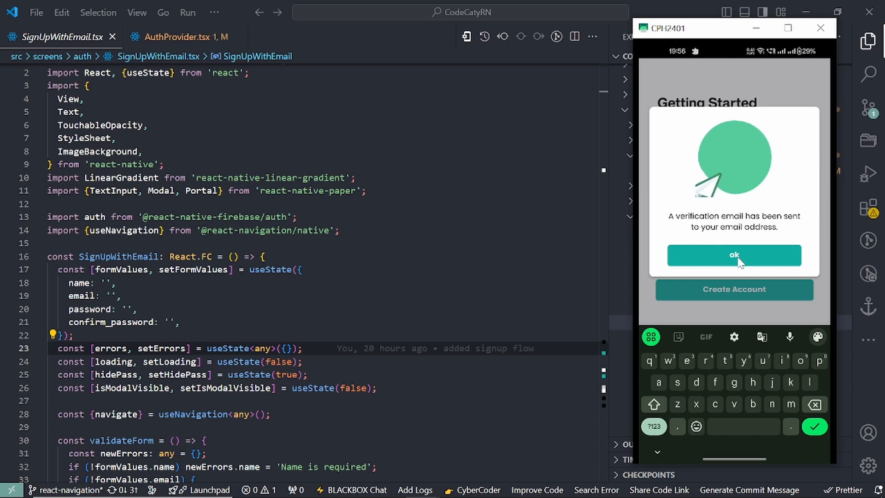
- Acknowledge the notice, enter the codecaty email and move to the Password field
{"action": "left_click", "coordinate": [734, 255]}
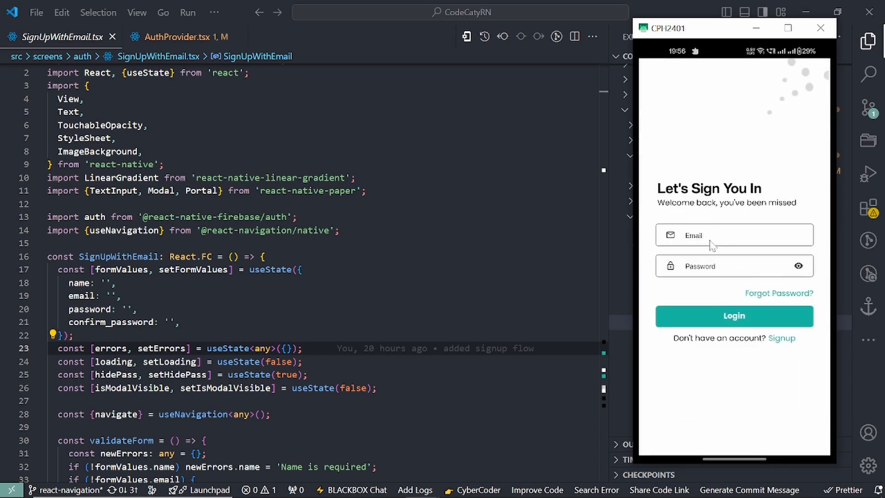
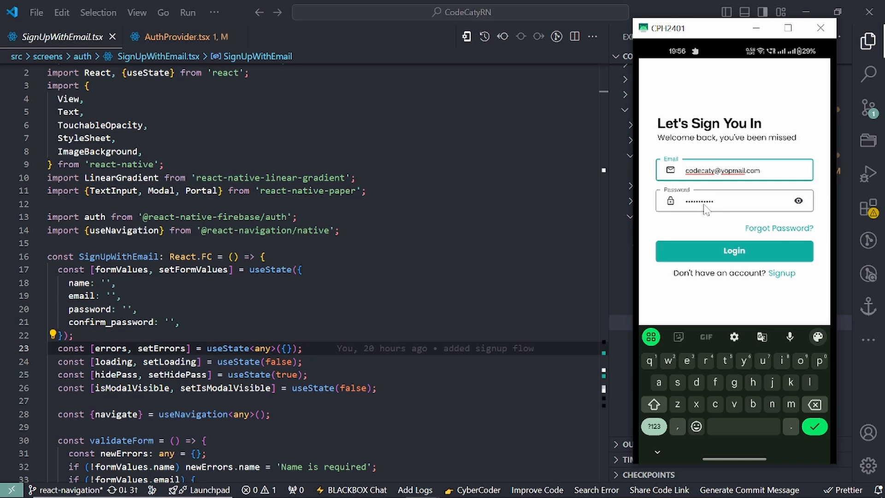
{"action": "left_click", "coordinate": [733, 251]}
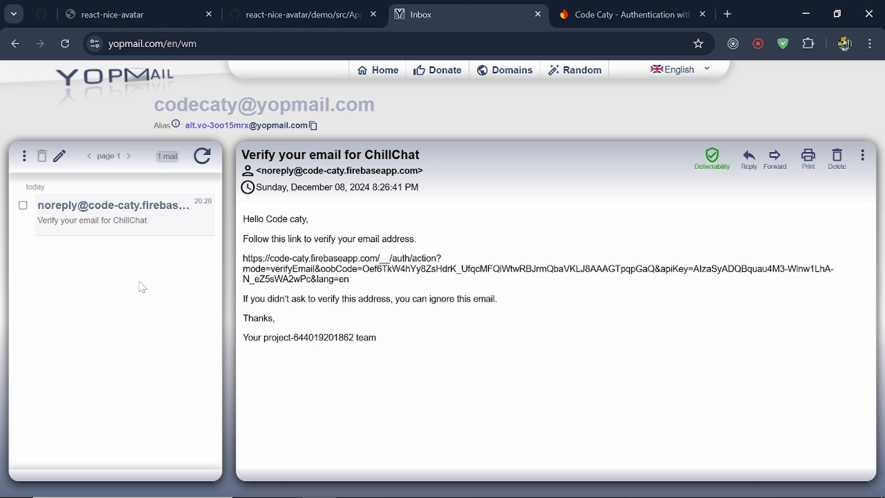
{"action": "mouse_move", "coordinate": [155, 115]}
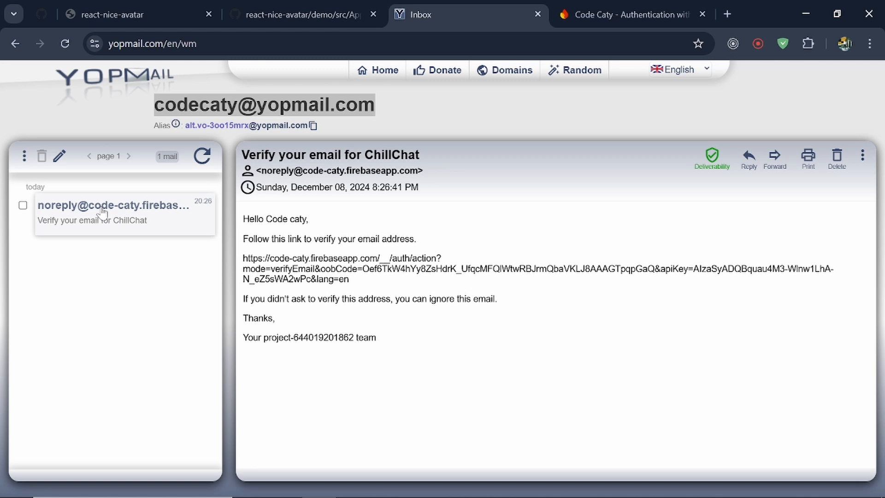
{"action": "mouse_move", "coordinate": [106, 225]}
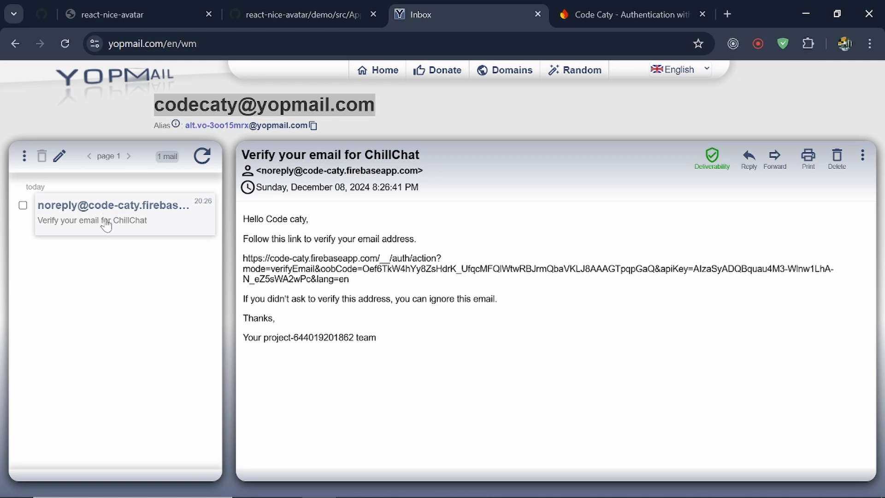
{"action": "mouse_move", "coordinate": [293, 279]}
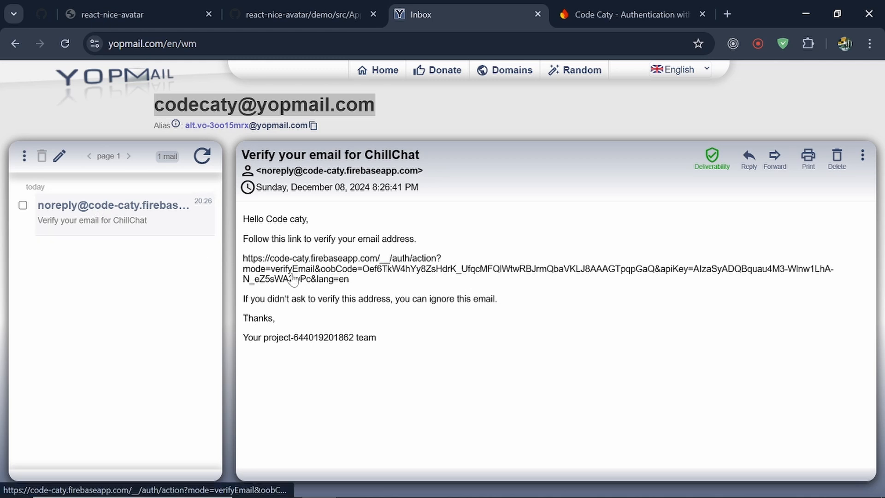
- Follow the verification link and copy the 'email verified' confirmation heading
{"action": "left_click", "coordinate": [341, 258]}
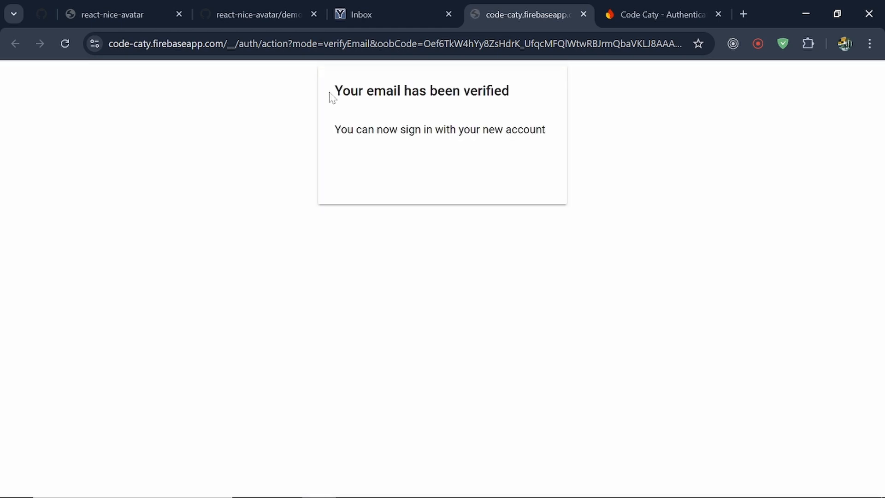
{"action": "triple_click", "coordinate": [422, 90]}
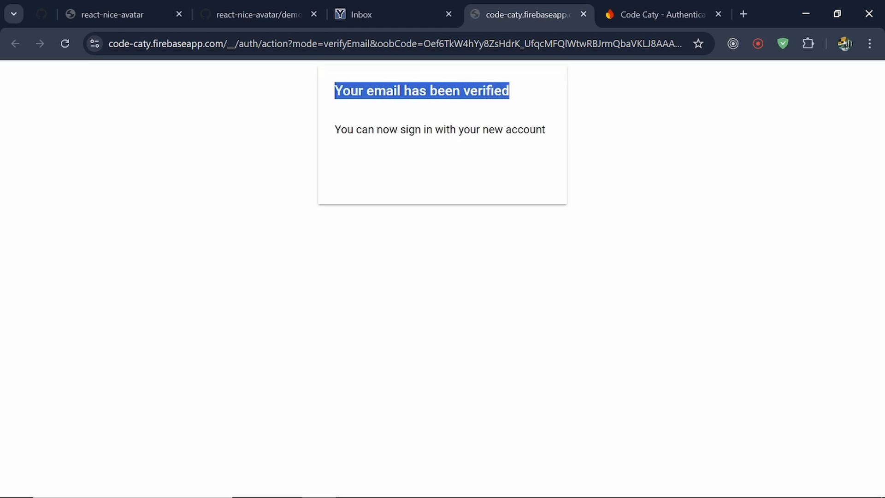
{"action": "key", "text": "alt+tab"}
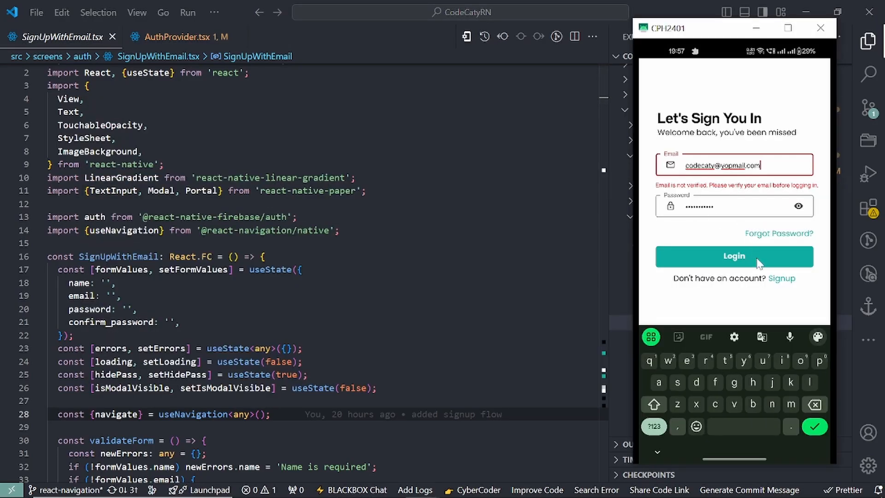
- Sign in with the verified account and continue past the gender choice to avatar selection
{"action": "left_click", "coordinate": [734, 255]}
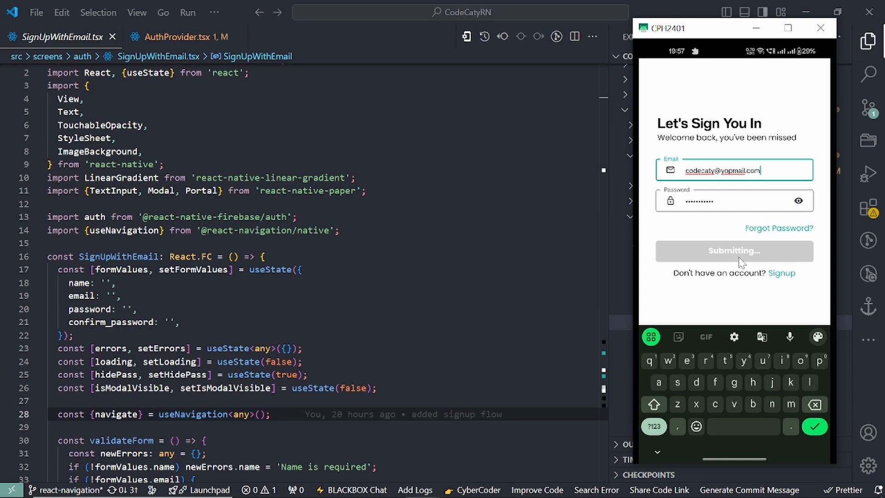
{"action": "left_click", "coordinate": [733, 251]}
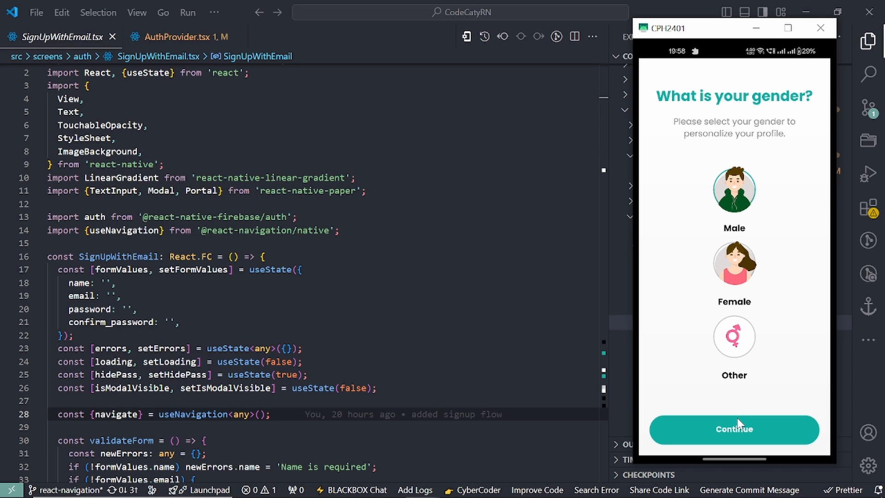
{"action": "left_click", "coordinate": [734, 429]}
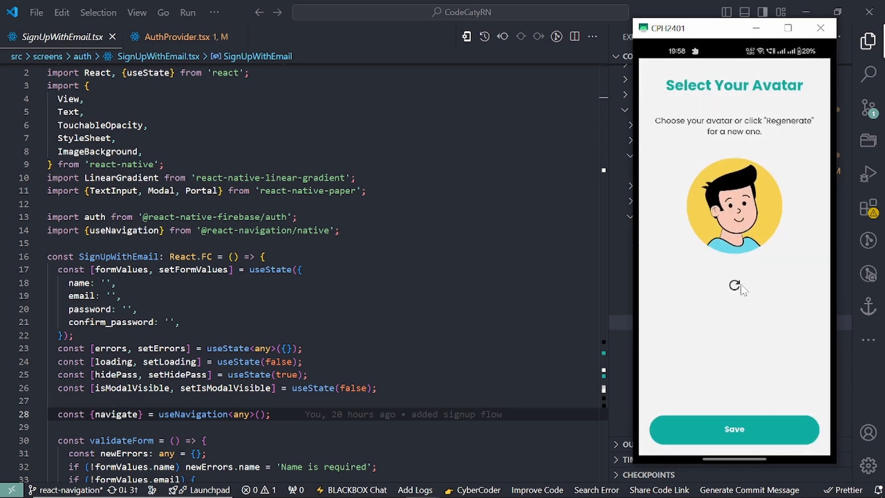
- Regenerate the avatar a few times to browse new choices
{"action": "left_click", "coordinate": [734, 285]}
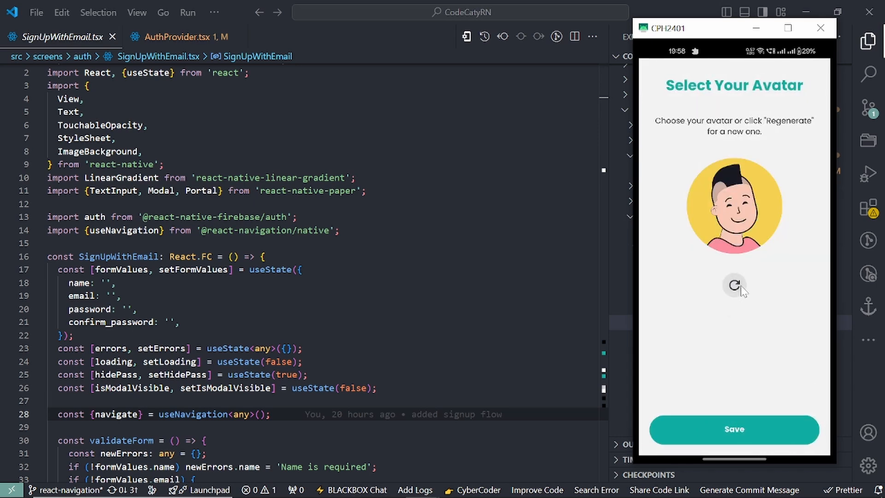
{"action": "left_click", "coordinate": [734, 285]}
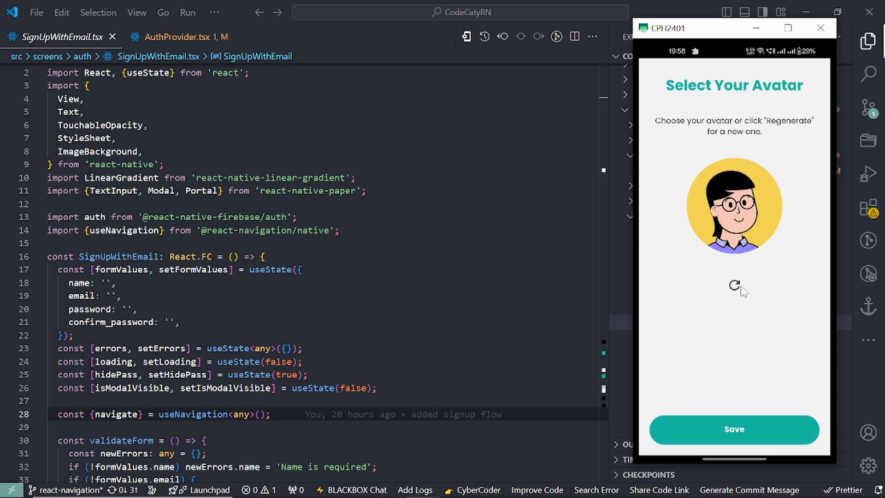
{"action": "left_click", "coordinate": [734, 429]}
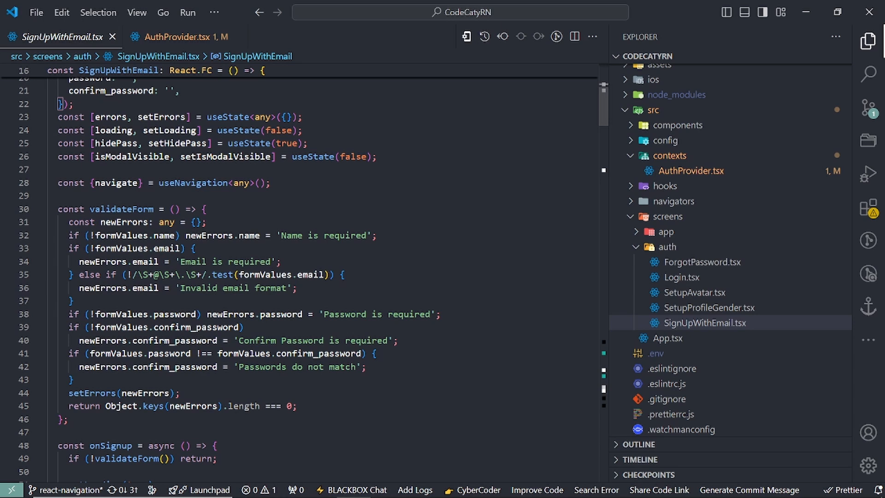
- Scroll to the onSignup handler and highlight the sendEmailVerification call
{"action": "scroll", "scroll_direction": "down", "scroll_amount": 3}
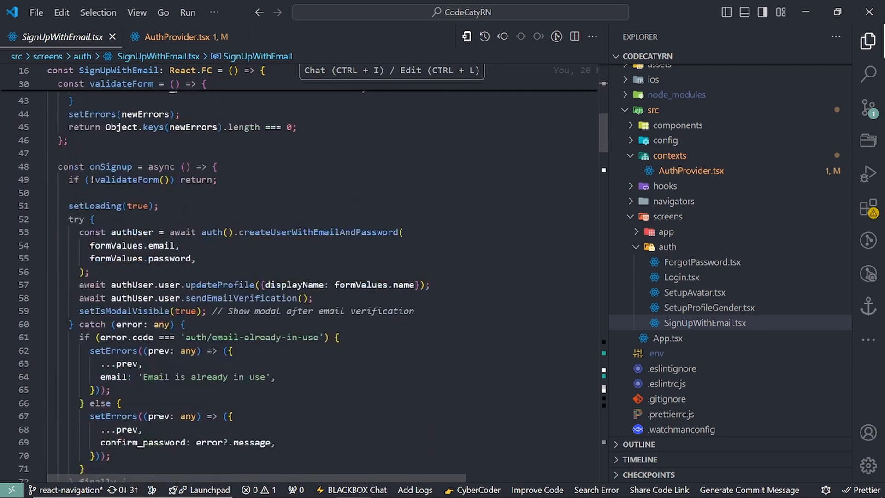
{"action": "scroll", "scroll_direction": "down", "scroll_amount": 3}
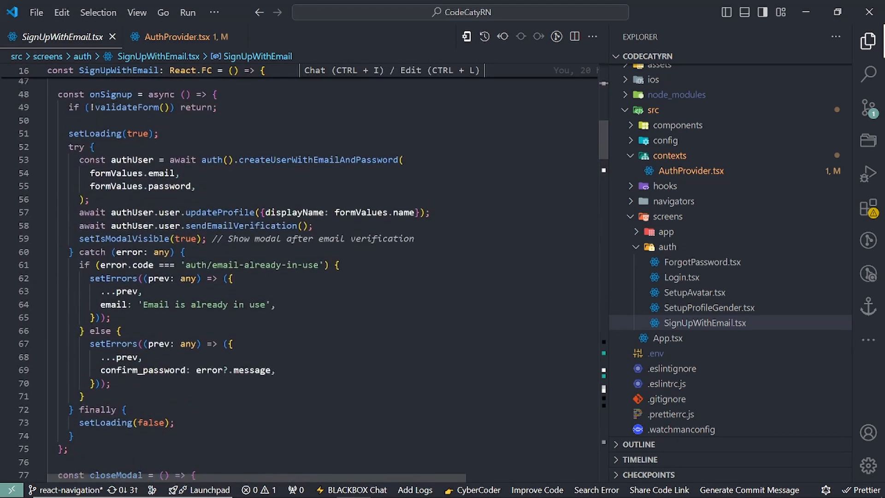
{"action": "double_click", "coordinate": [318, 160]}
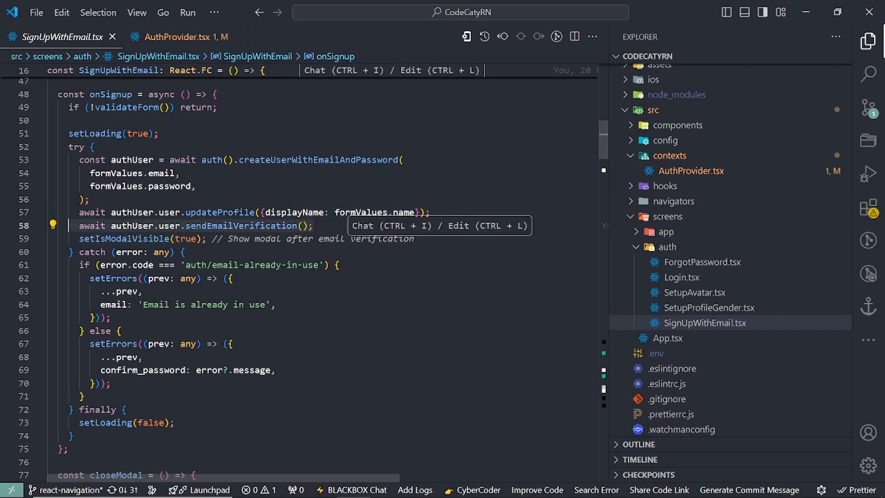
{"action": "double_click", "coordinate": [242, 225]}
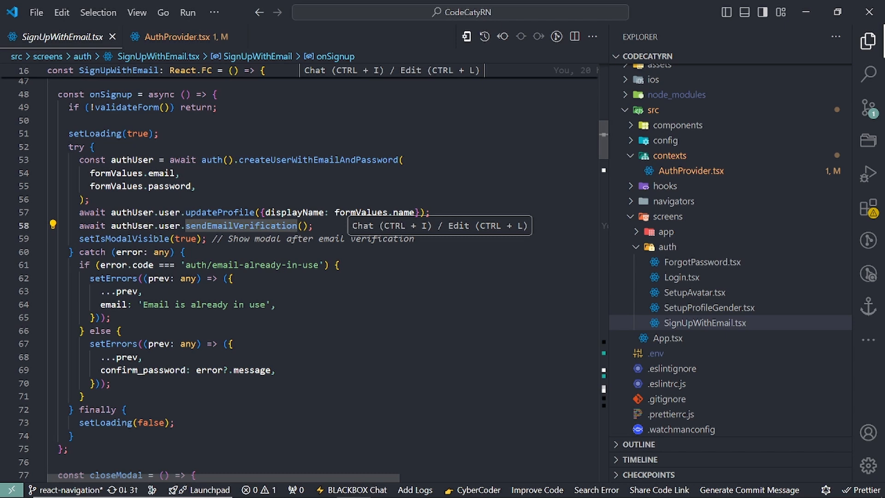
{"action": "mouse_move", "coordinate": [241, 225]}
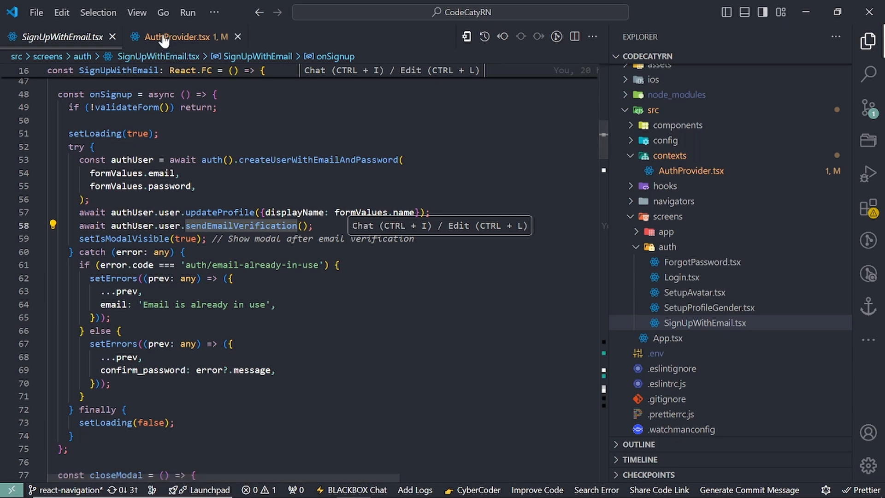
- Show AuthProvider.tsx's emailVerified check, expand the navigators folder and close SignUpWithEmail.tsx
{"action": "left_click", "coordinate": [181, 37]}
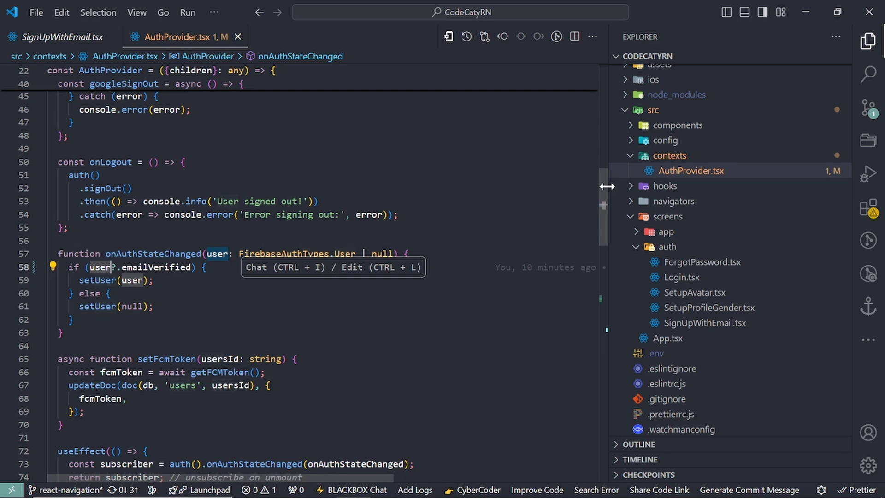
{"action": "left_click", "coordinate": [672, 201]}
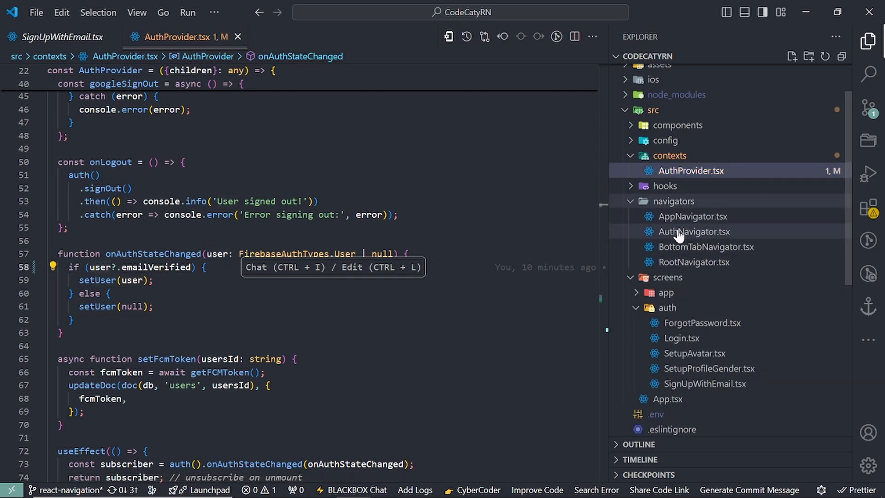
{"action": "left_click", "coordinate": [693, 262]}
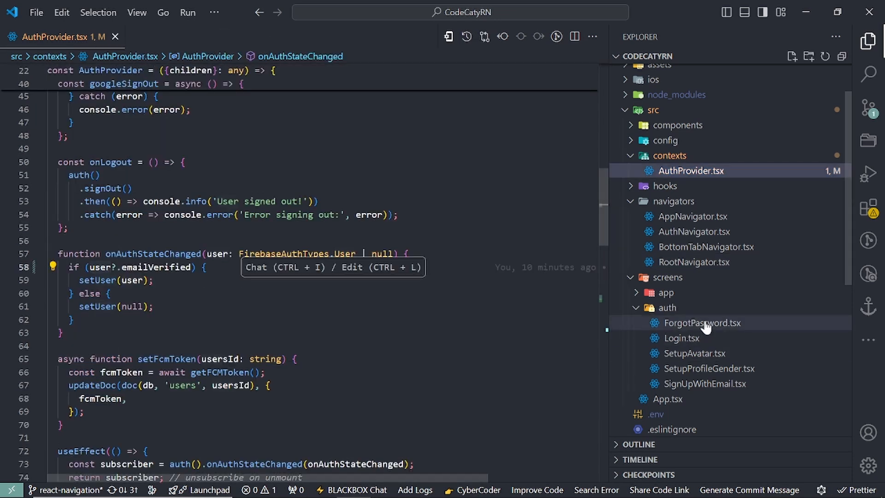
- Show ForgotPassword.tsx's sendPasswordResetEmail handler and keep the file open
{"action": "left_click", "coordinate": [702, 323]}
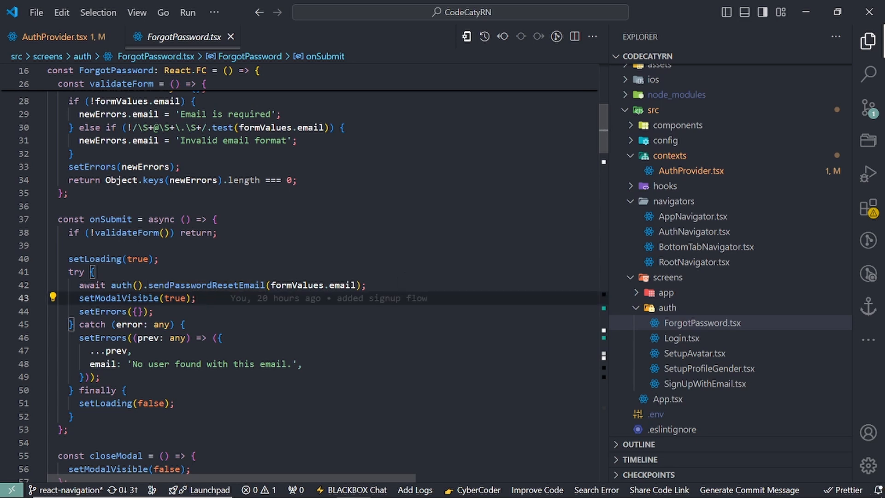
{"action": "double_click", "coordinate": [205, 285]}
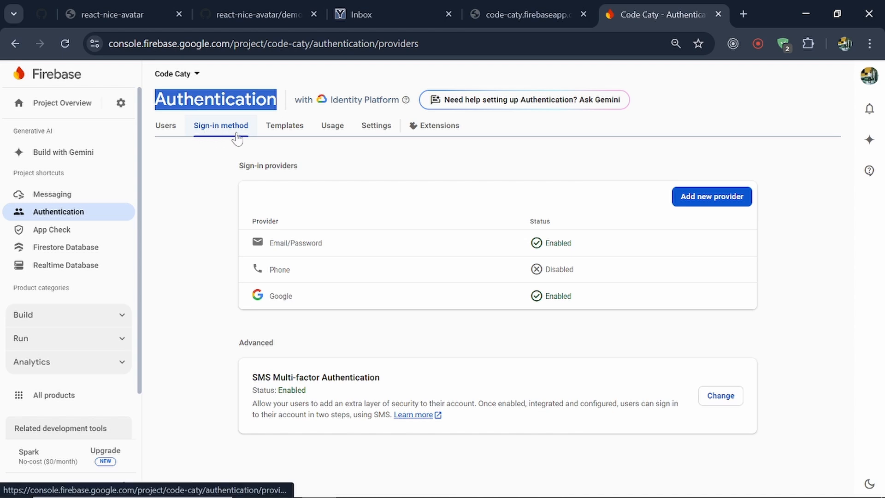
{"action": "mouse_move", "coordinate": [411, 249]}
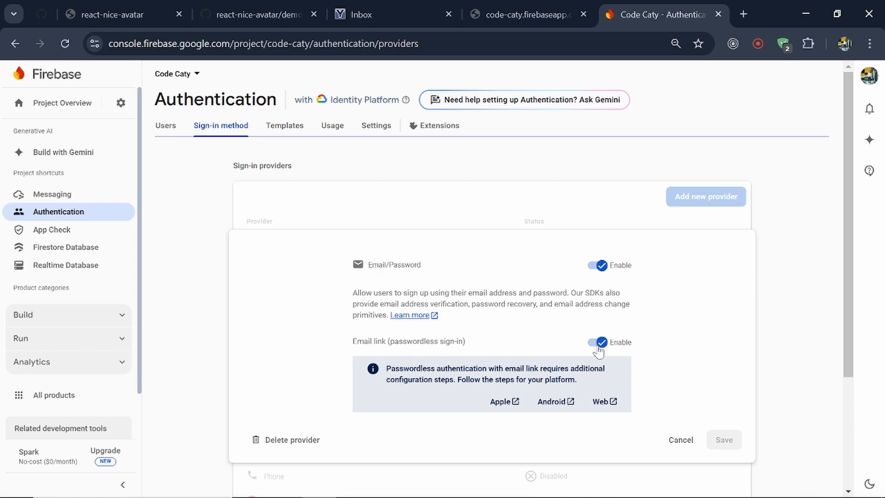
{"action": "mouse_move", "coordinate": [520, 331]}
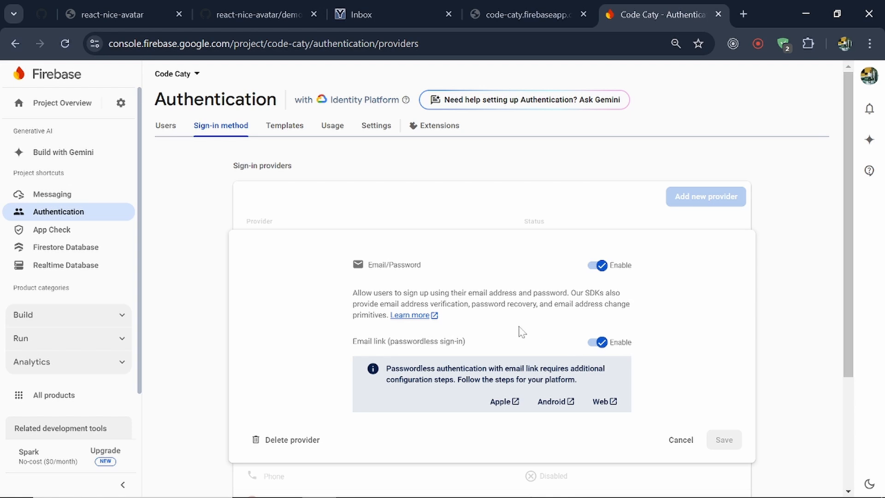
{"action": "mouse_move", "coordinate": [491, 363]}
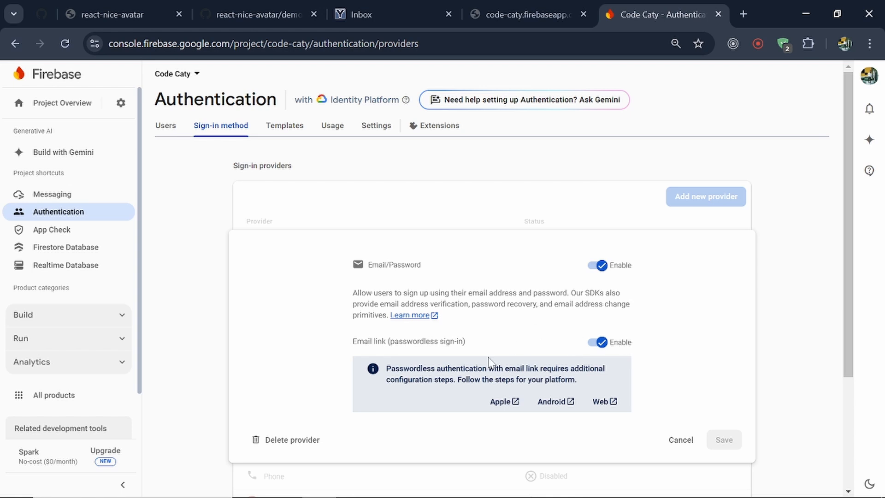
{"action": "mouse_move", "coordinate": [480, 356]}
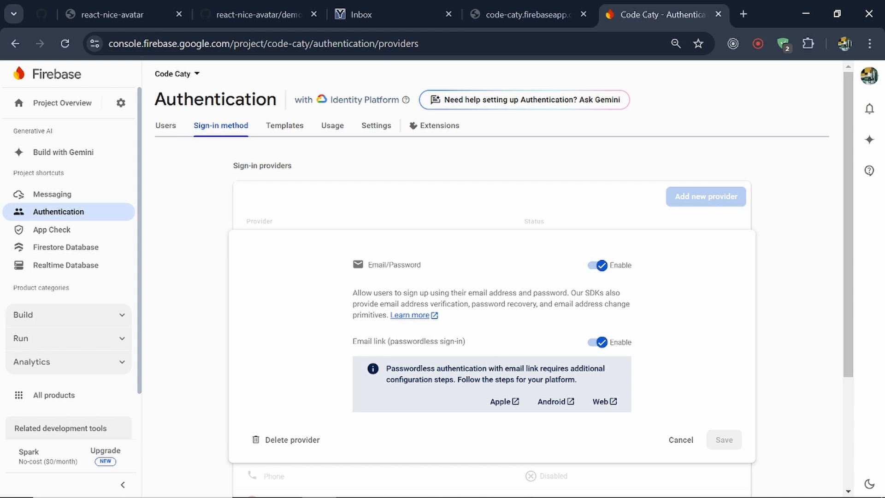
{"action": "mouse_move", "coordinate": [550, 349]}
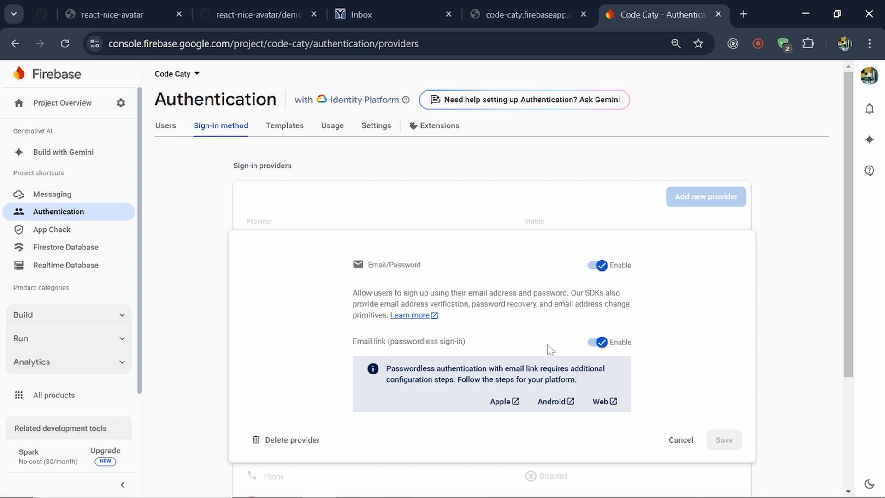
{"action": "mouse_move", "coordinate": [539, 333]}
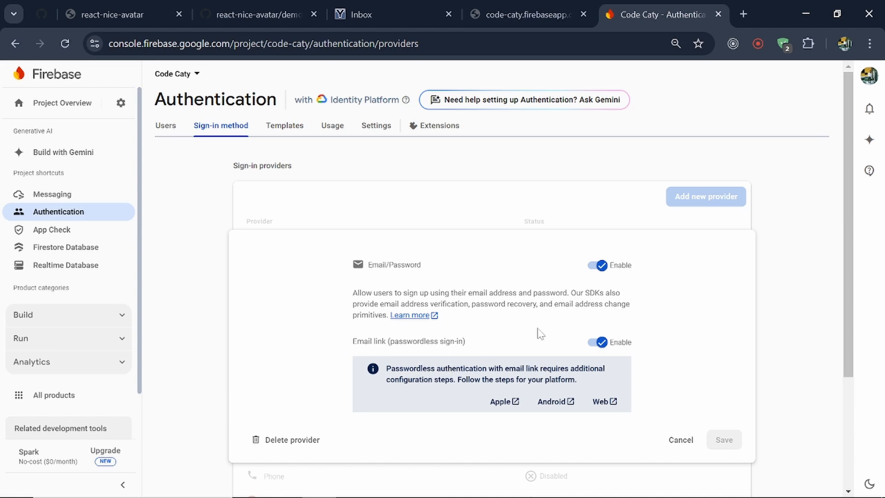